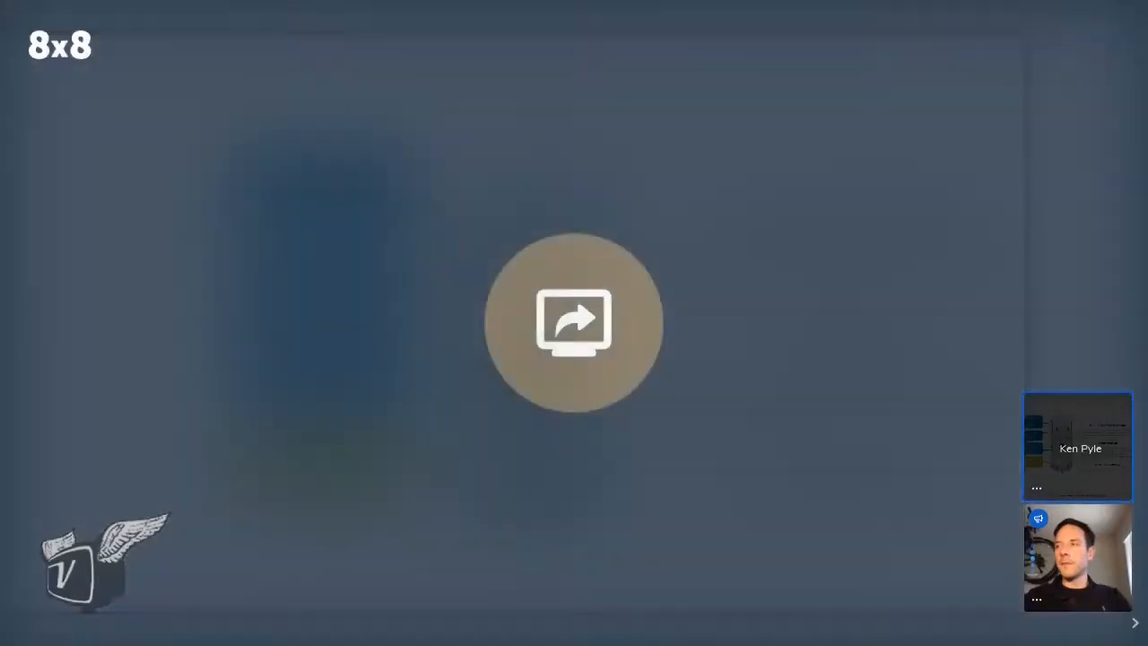
# - Share the browser window with the perceptivesensing.ai vehicle sensor diagram in the call
pyautogui.click(573, 322)
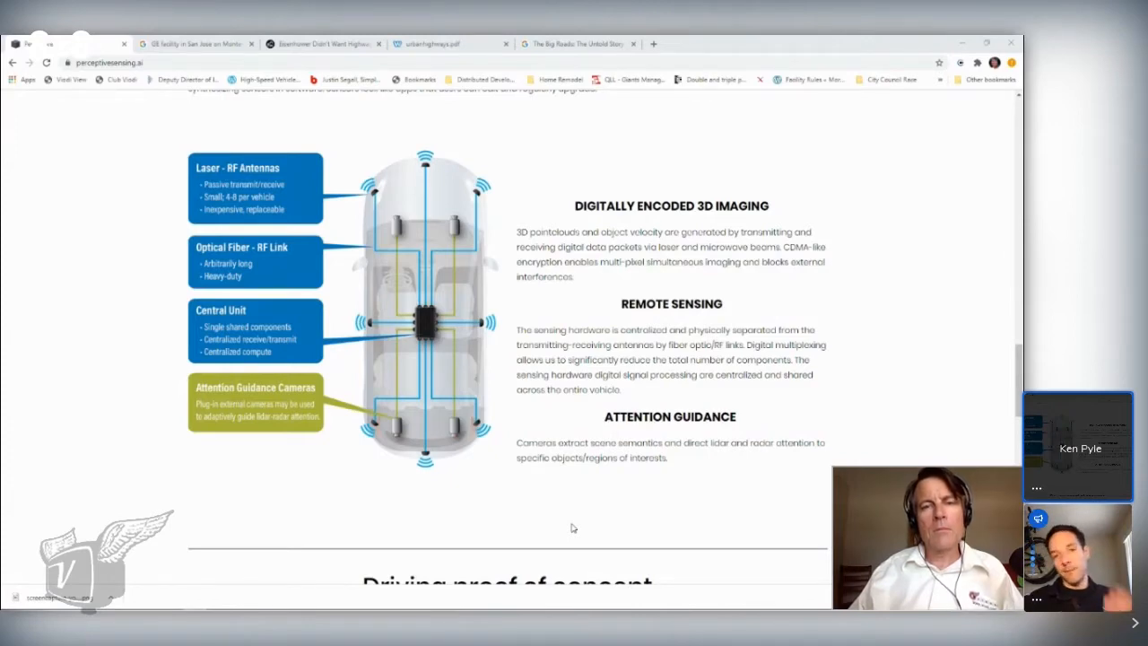
pyautogui.moveTo(543, 491)
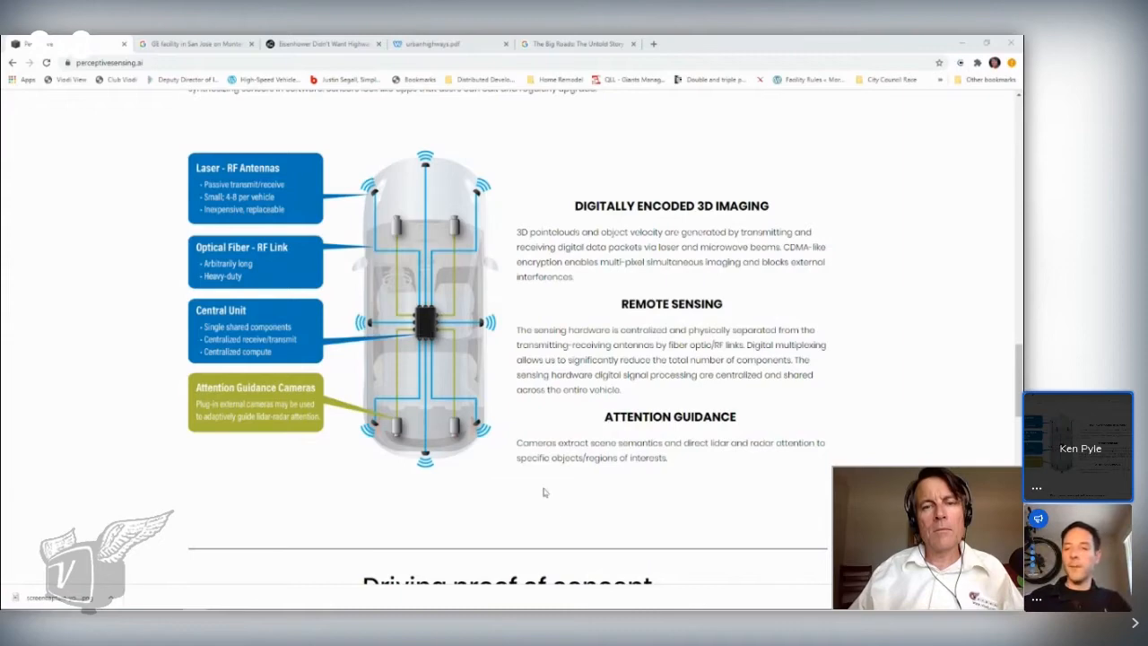
pyautogui.moveTo(574, 473)
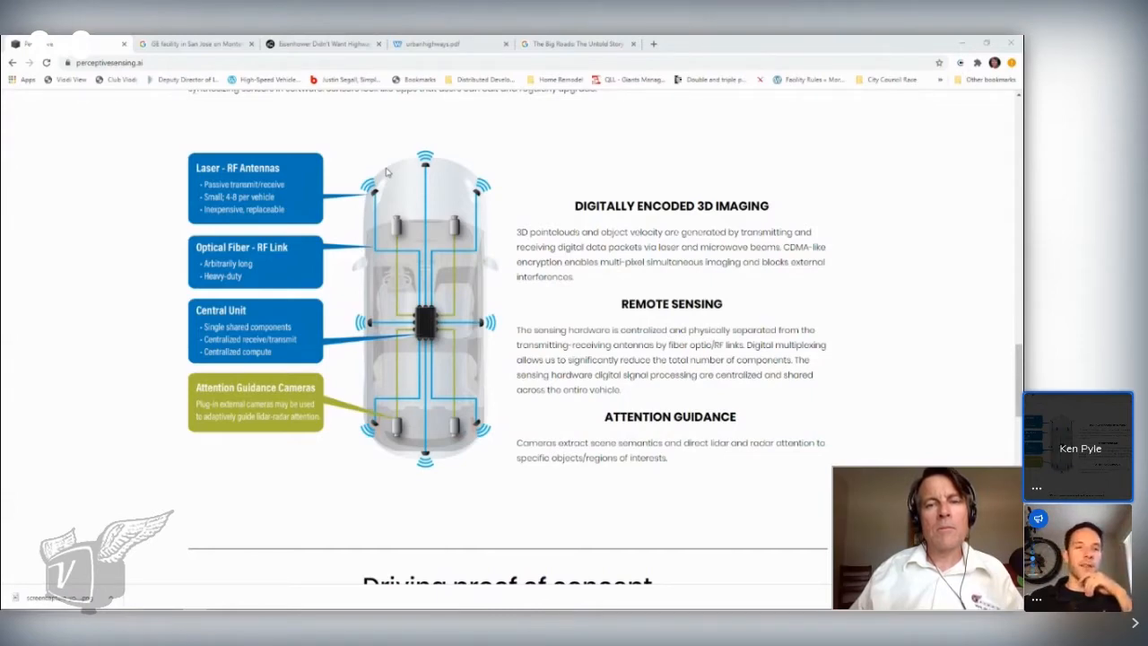
pyautogui.moveTo(368, 176)
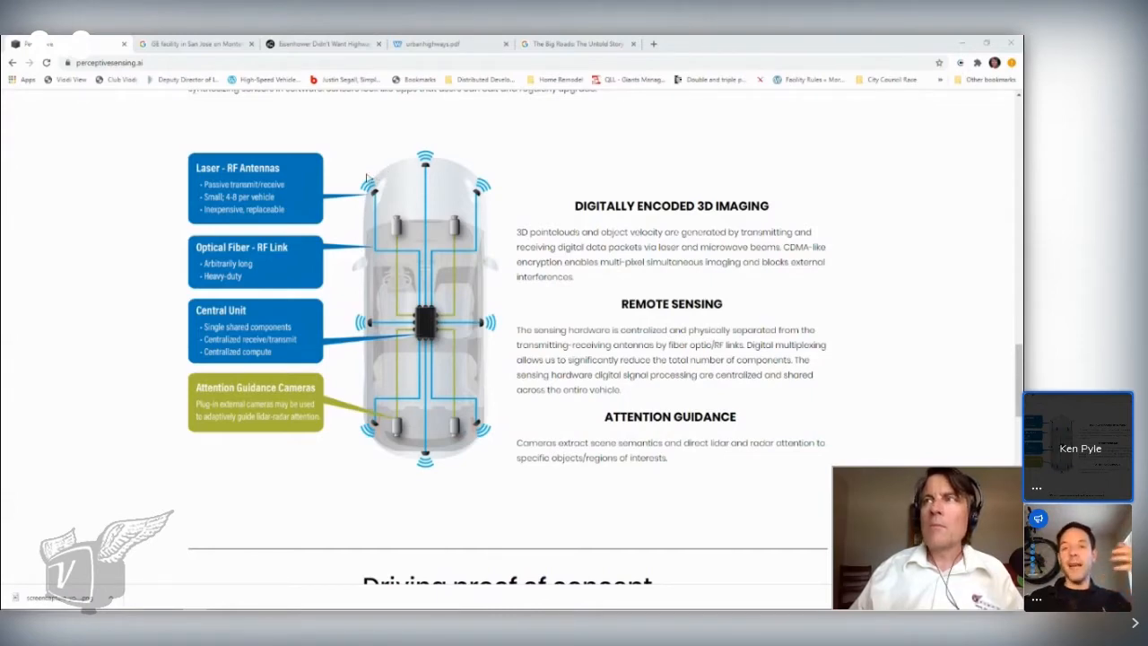
pyautogui.moveTo(357, 211)
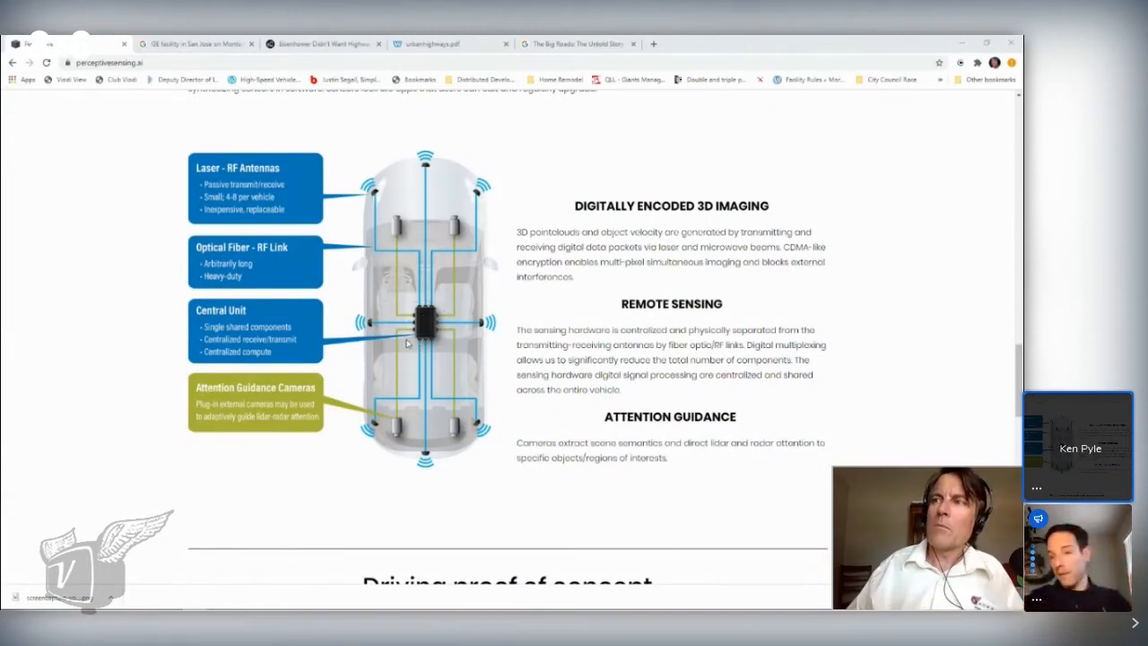
pyautogui.moveTo(400, 285)
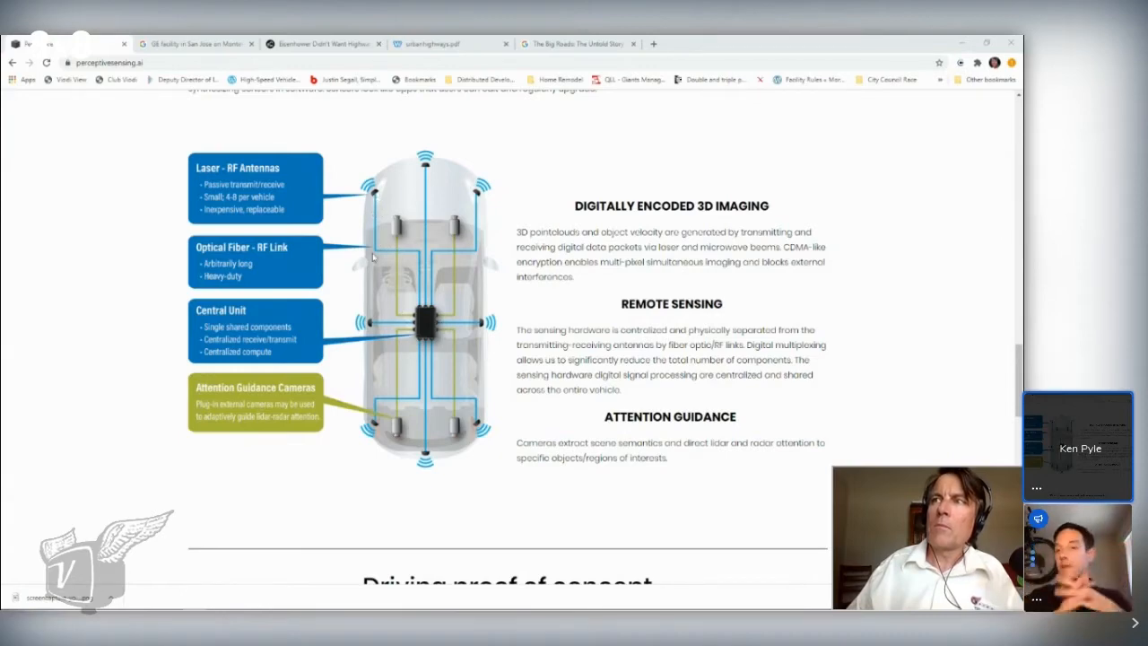
pyautogui.moveTo(423, 317)
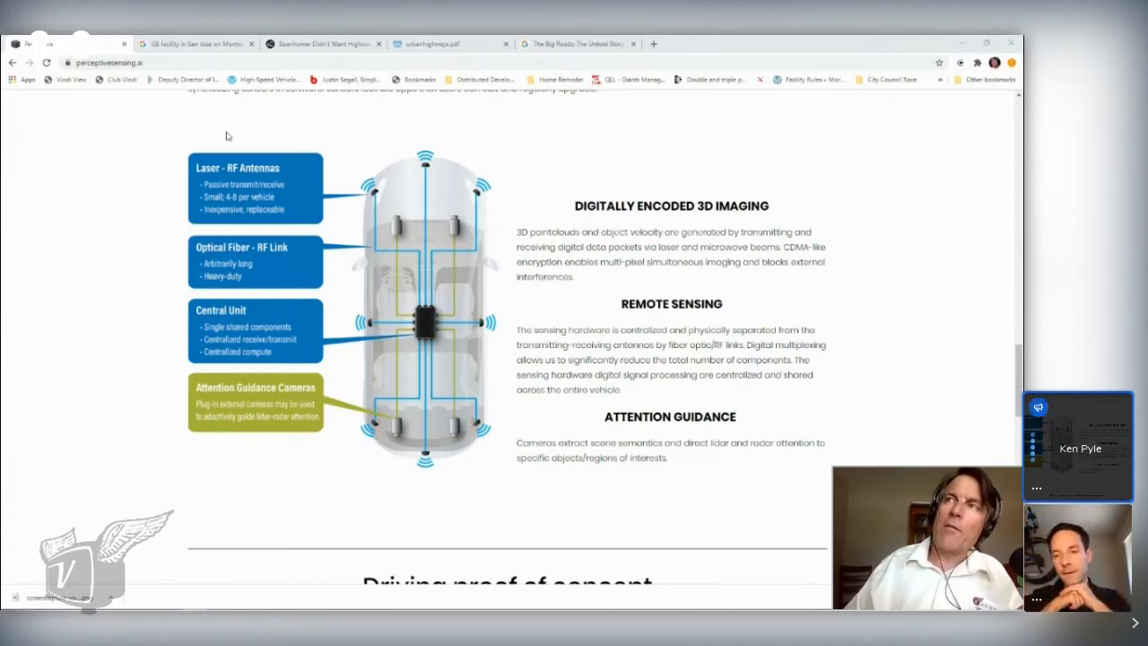
pyautogui.moveTo(286, 142)
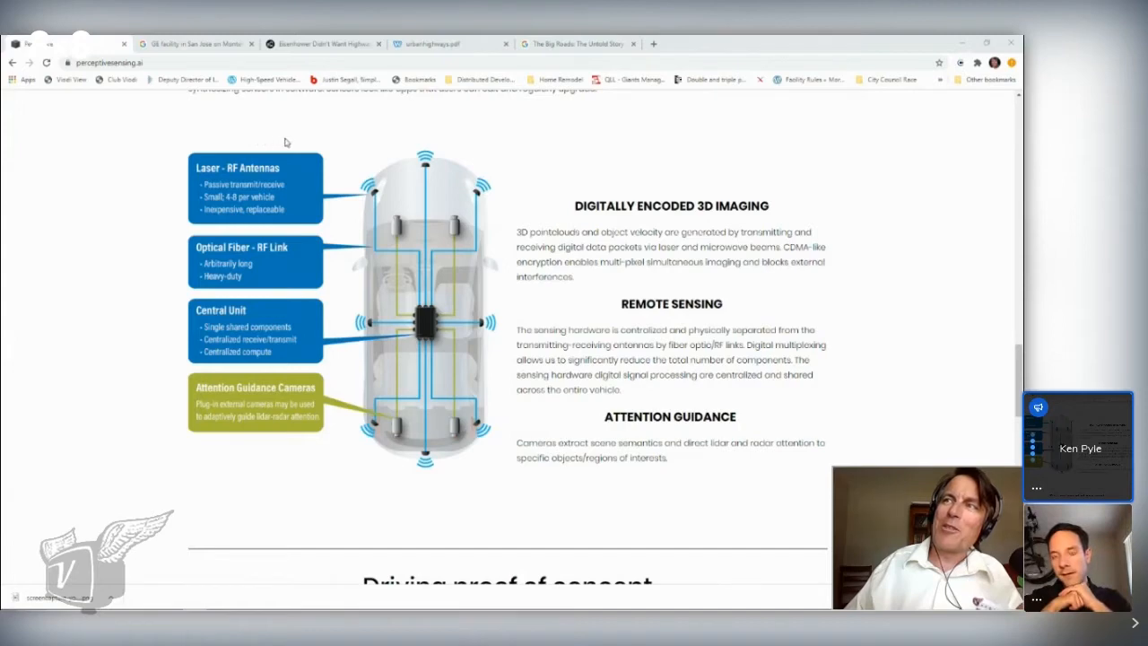
pyautogui.moveTo(371, 139)
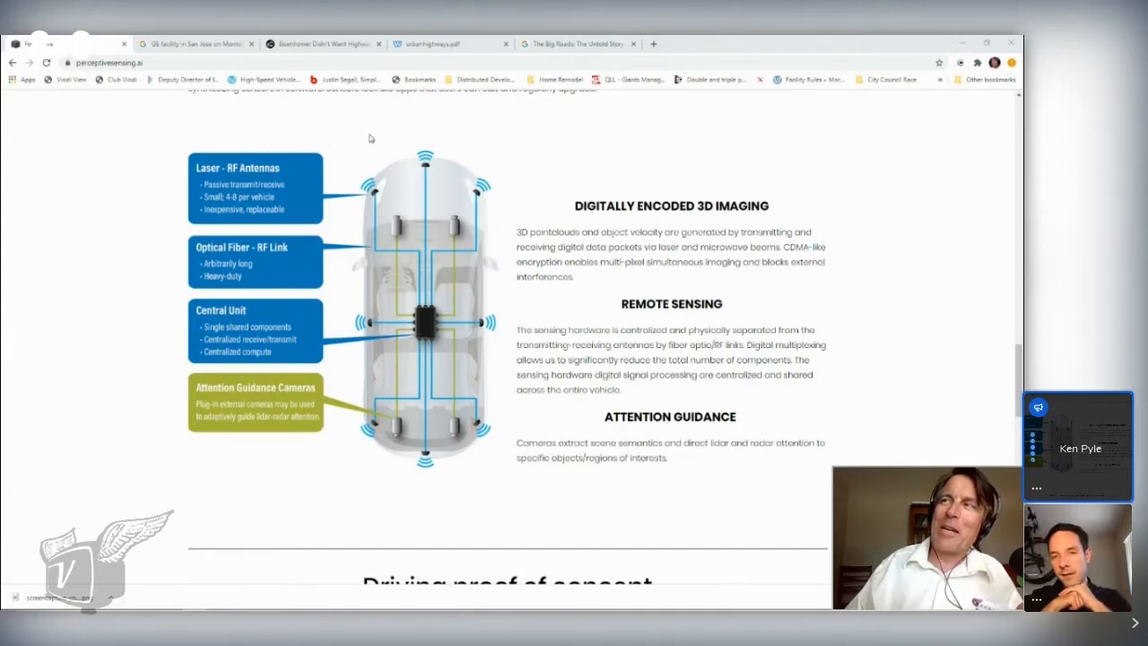
pyautogui.moveTo(387, 137)
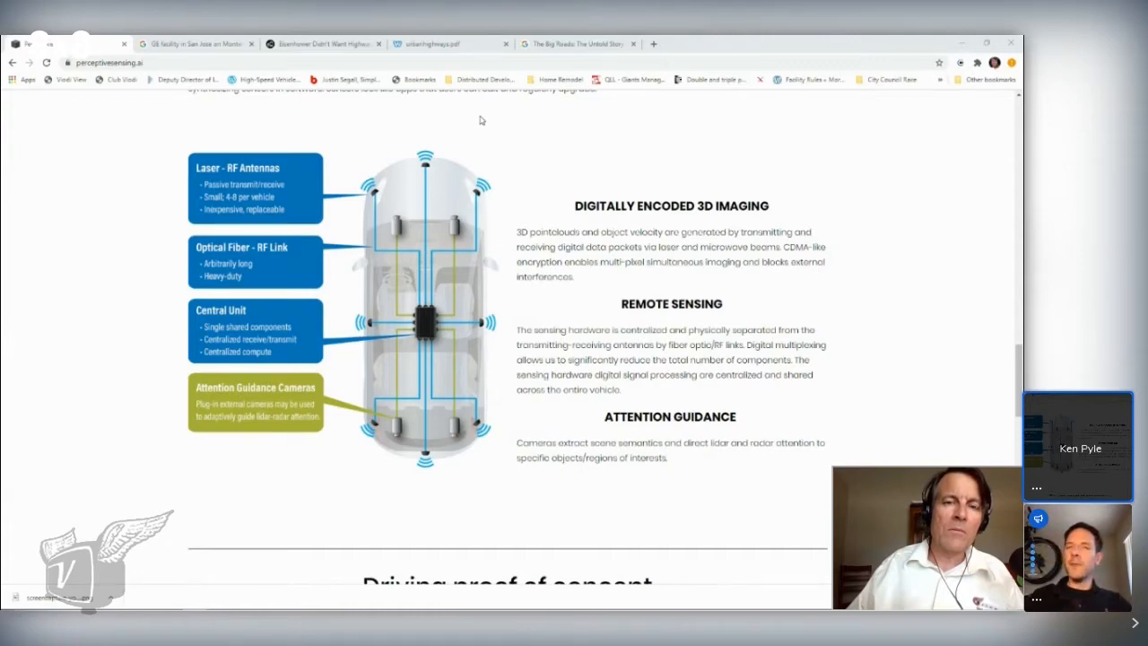
pyautogui.moveTo(466, 118)
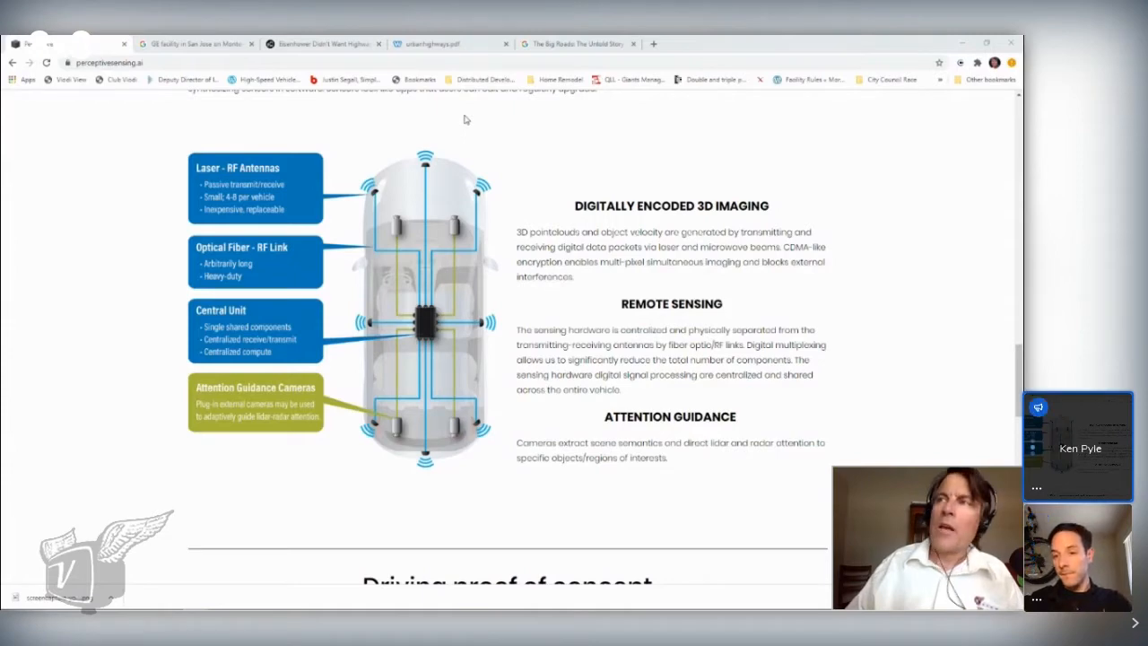
pyautogui.moveTo(402, 342)
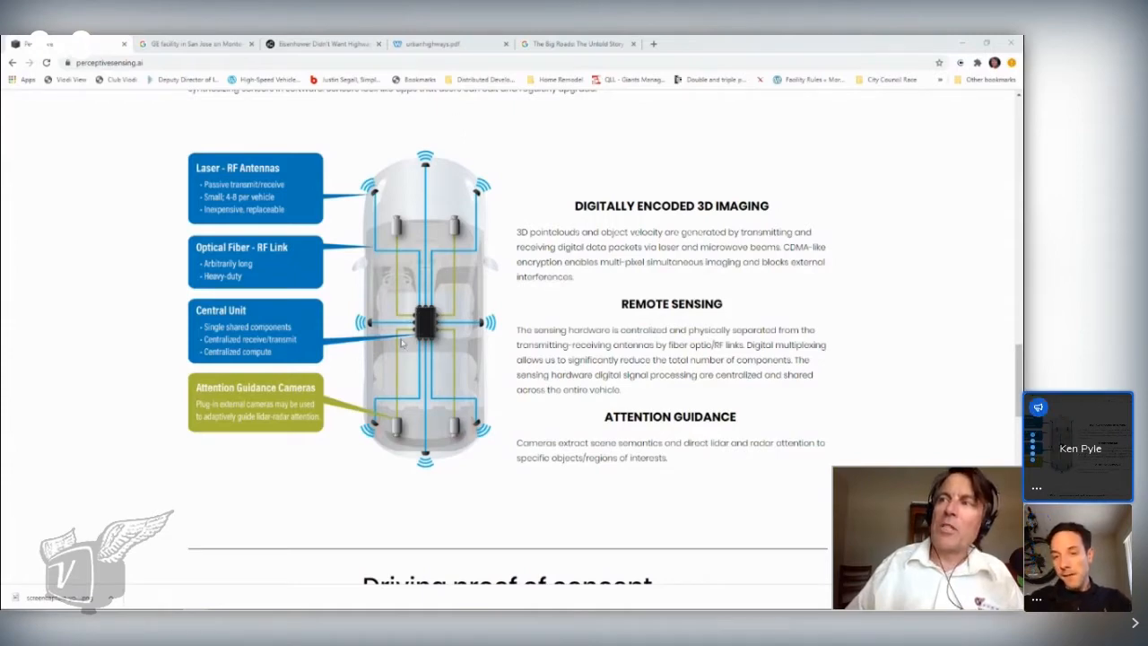
pyautogui.moveTo(431, 307)
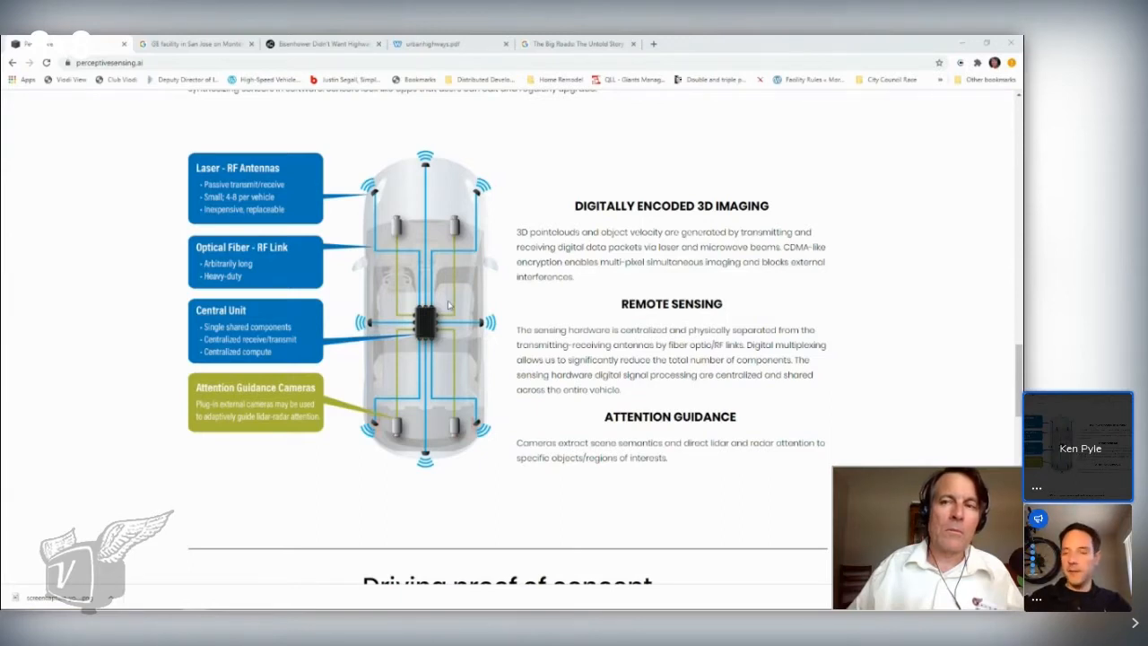
pyautogui.moveTo(439, 305)
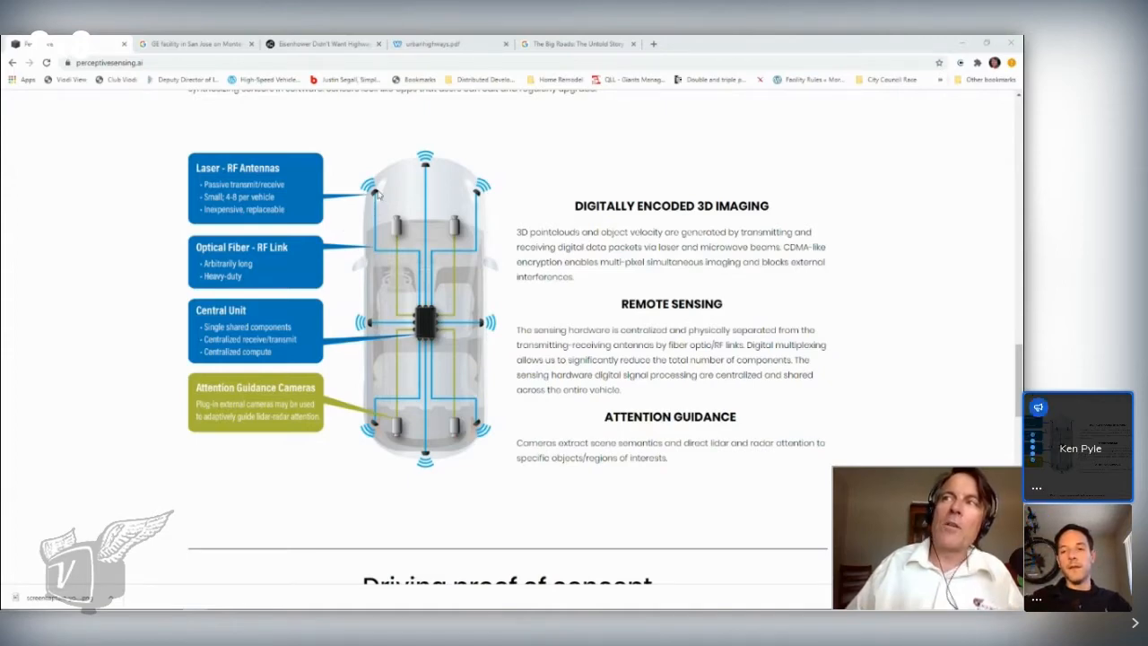
pyautogui.moveTo(378, 199)
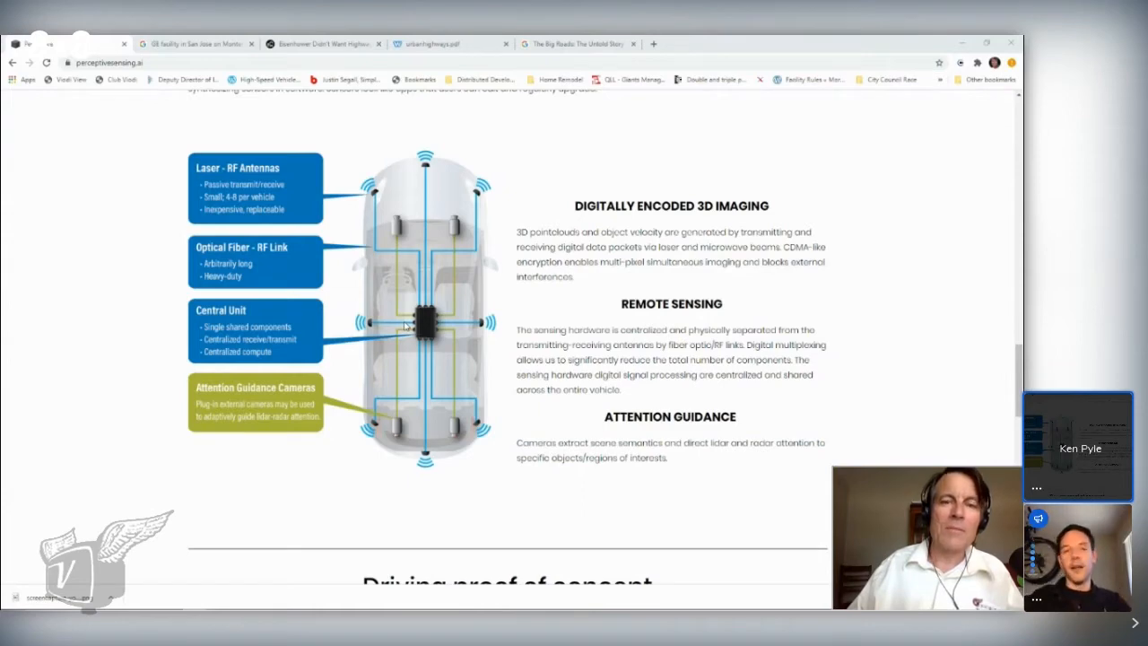
pyautogui.moveTo(404, 323)
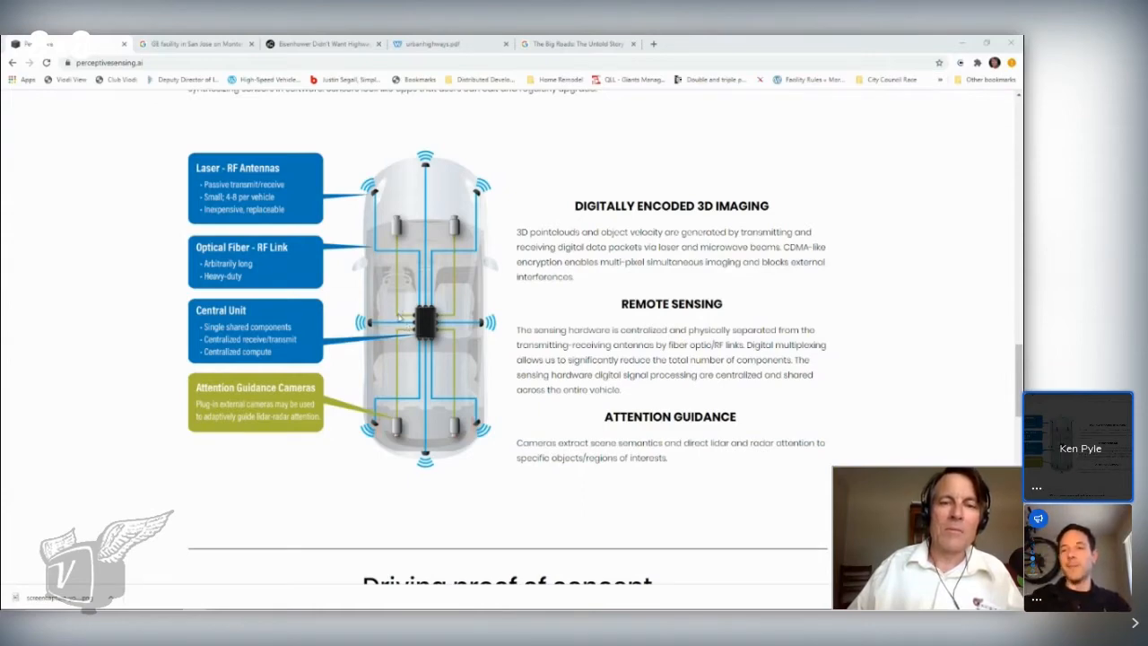